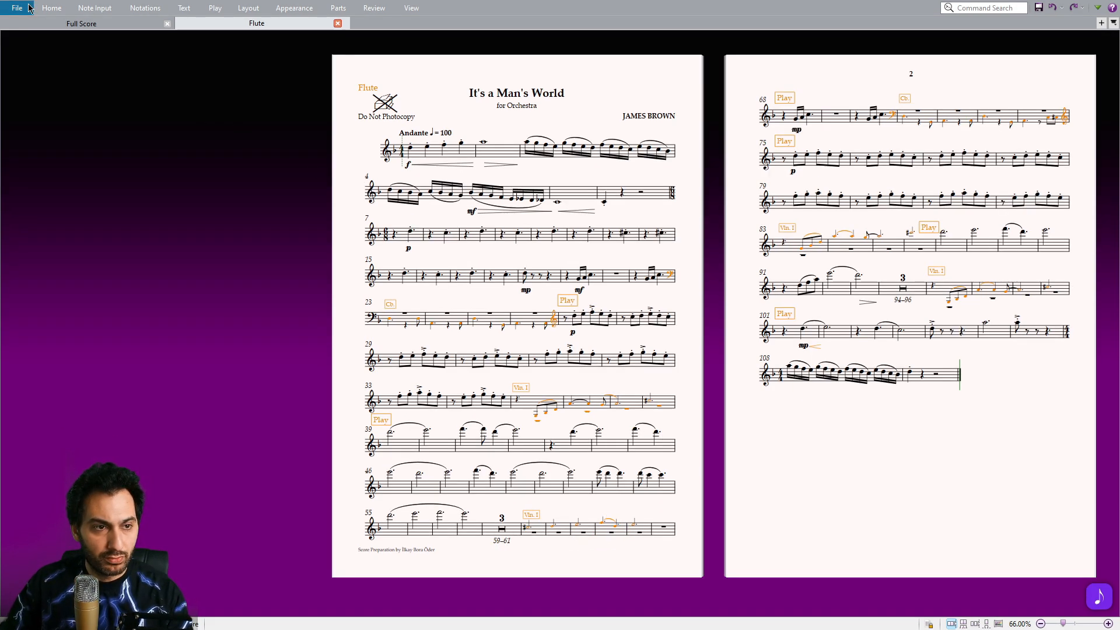
Find and select the Add Cue Notes plug-in in the plug-in installer
click(17, 7)
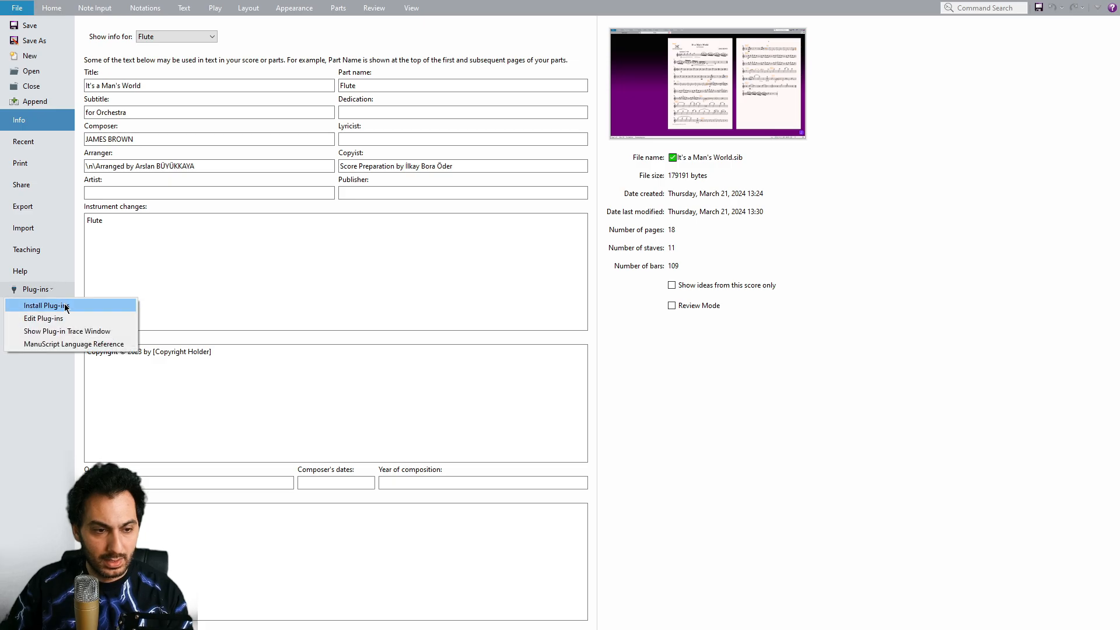
click(47, 305)
text(add cue)
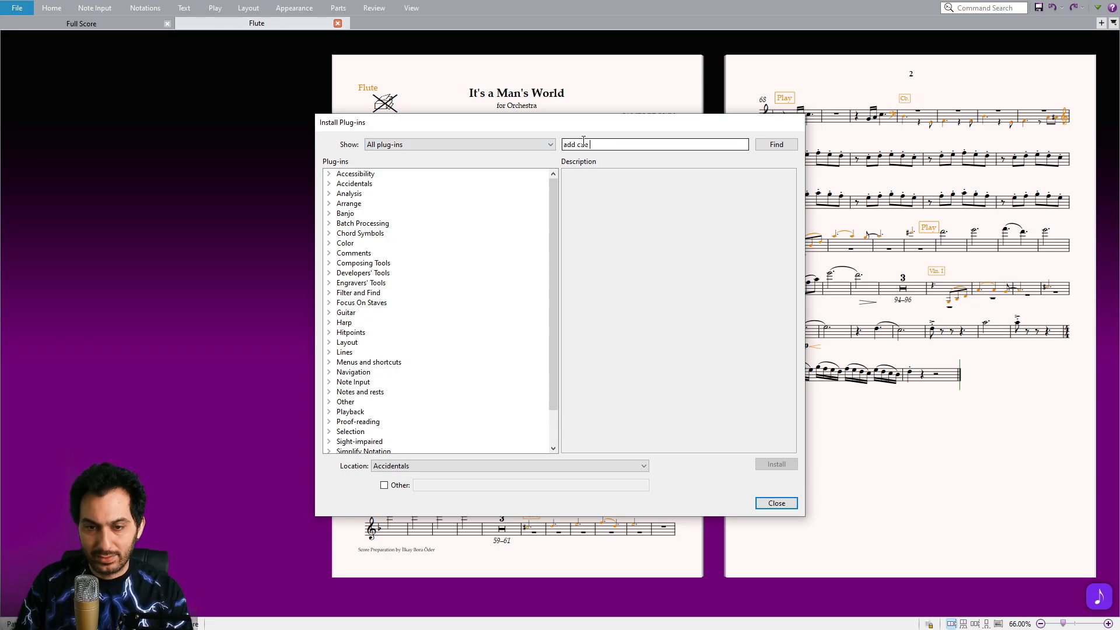
click(776, 145)
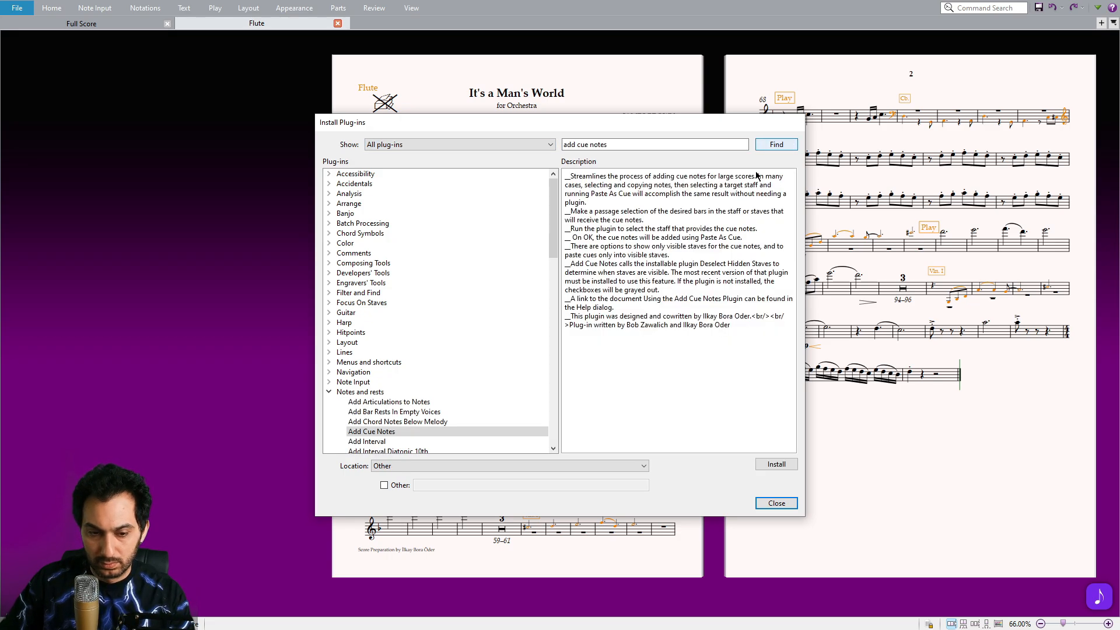
click(371, 431)
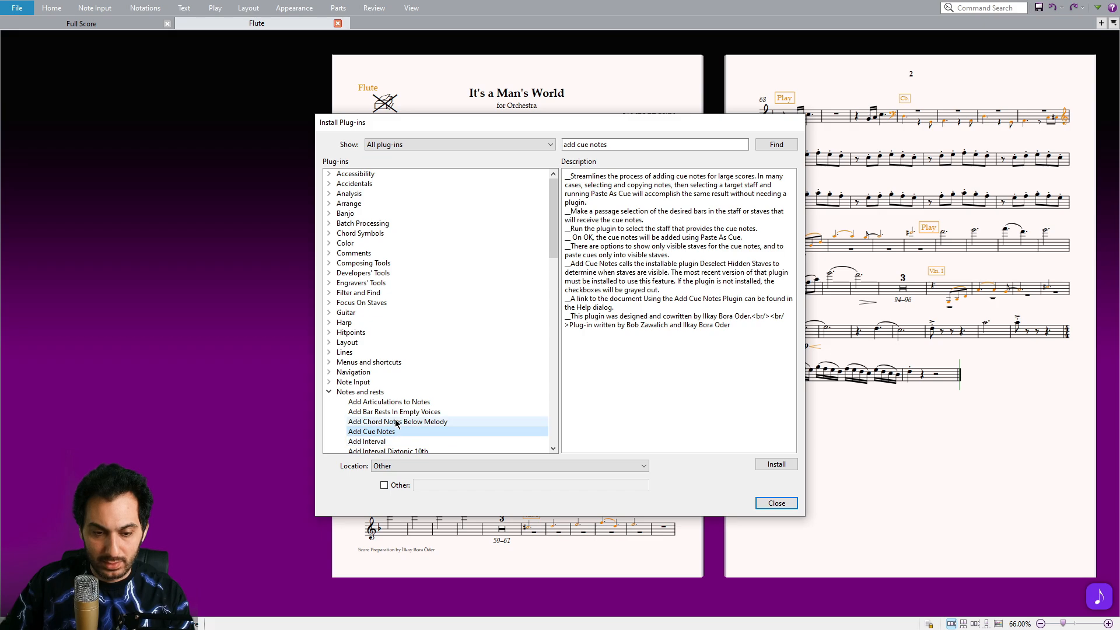
click(372, 432)
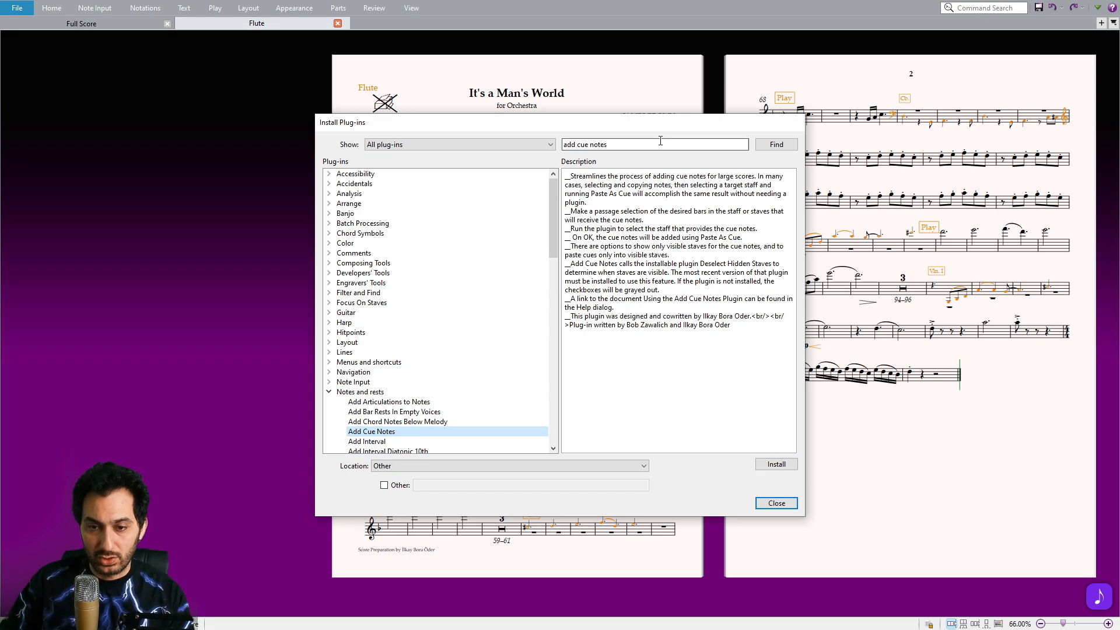
Search for 'deselec' and install the Deselect Hidden Staves plug-in
double_click(597, 144)
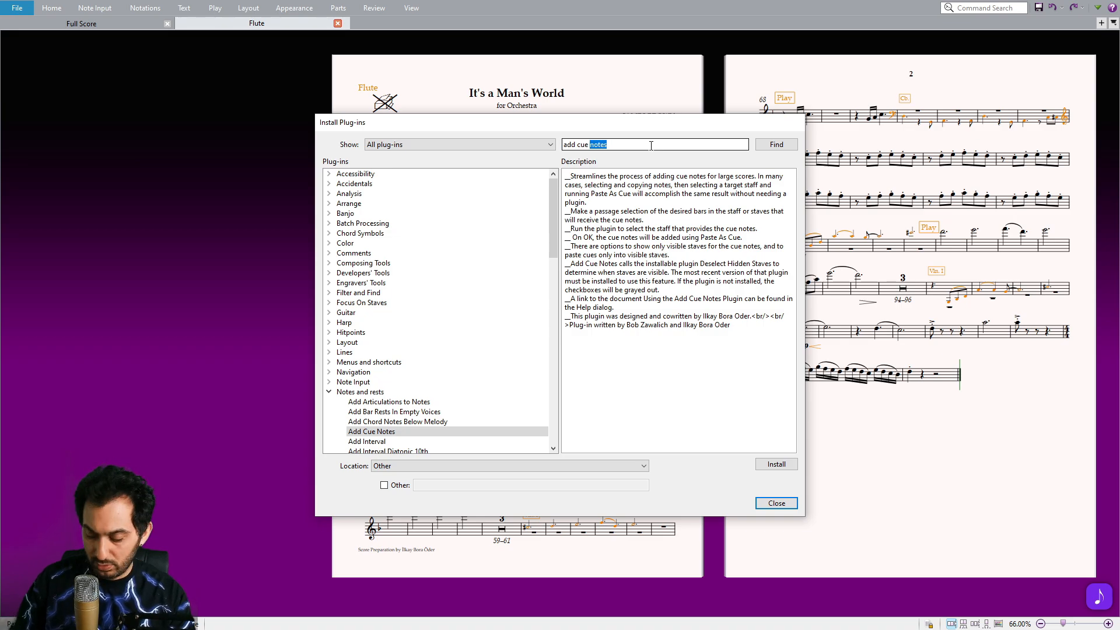
text(deselect hidden)
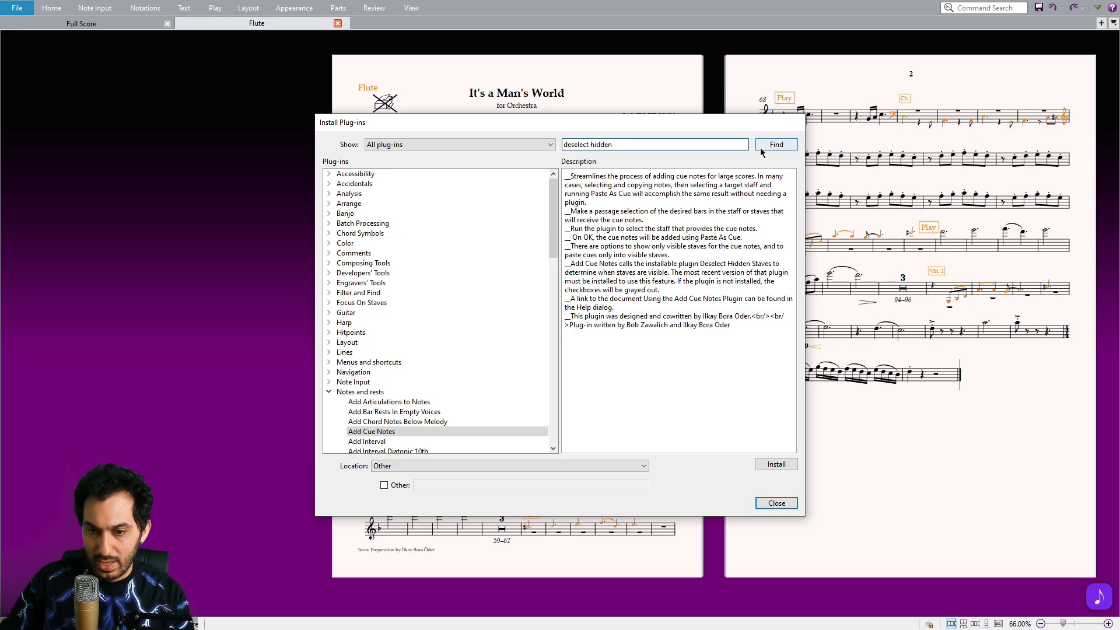
click(775, 144)
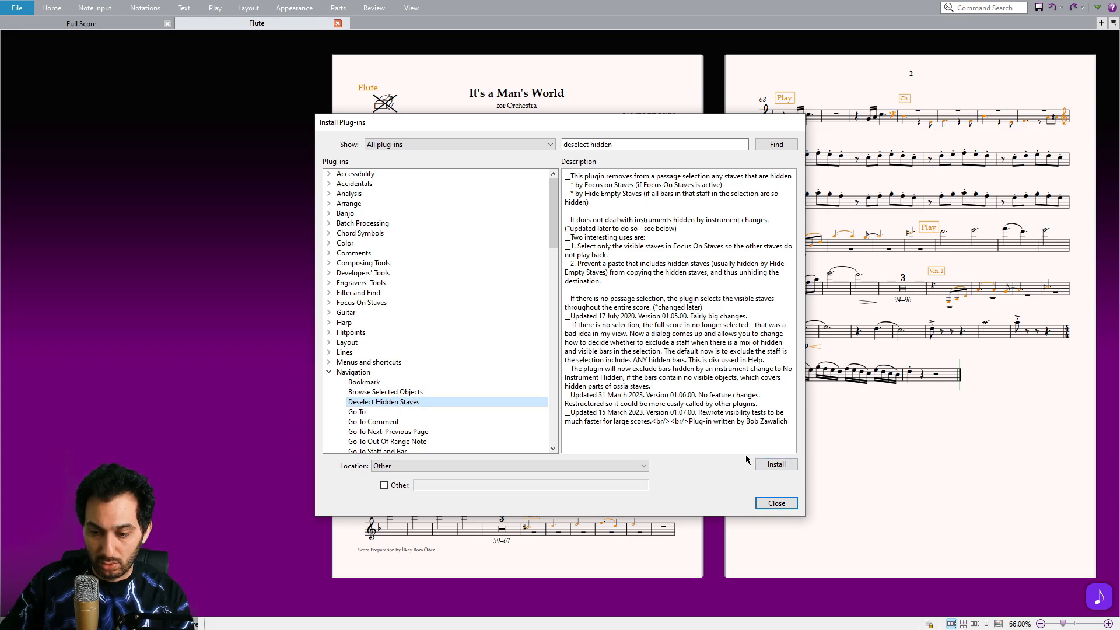
click(776, 503)
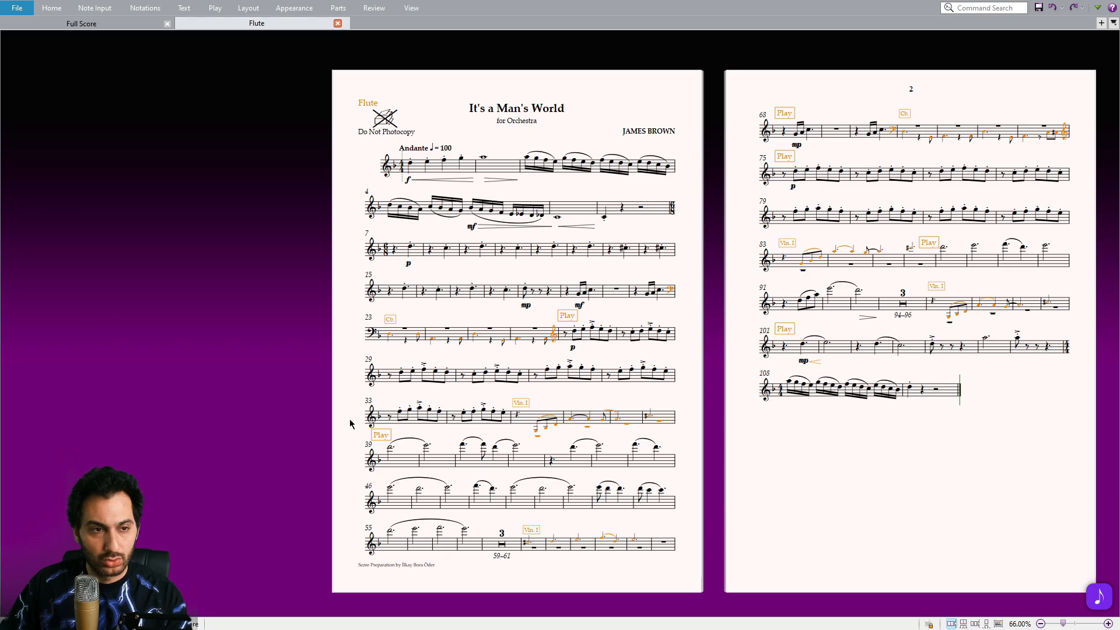
Find 'add cue' in Keyboard Shortcuts preferences, then cancel adding another shortcut
click(17, 7)
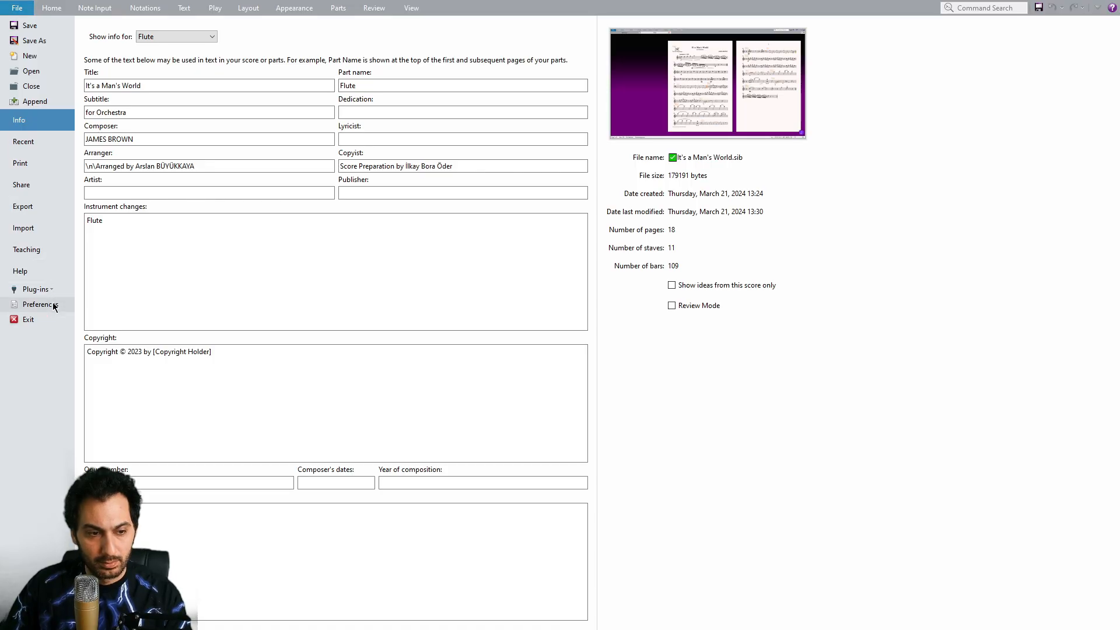
click(39, 305)
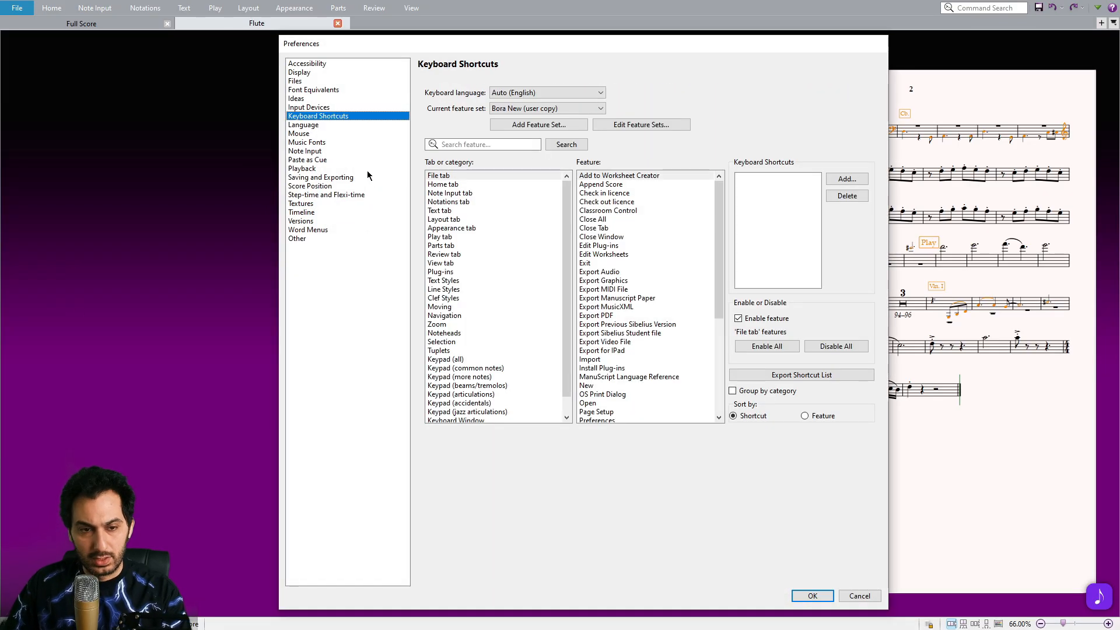
text(add cue)
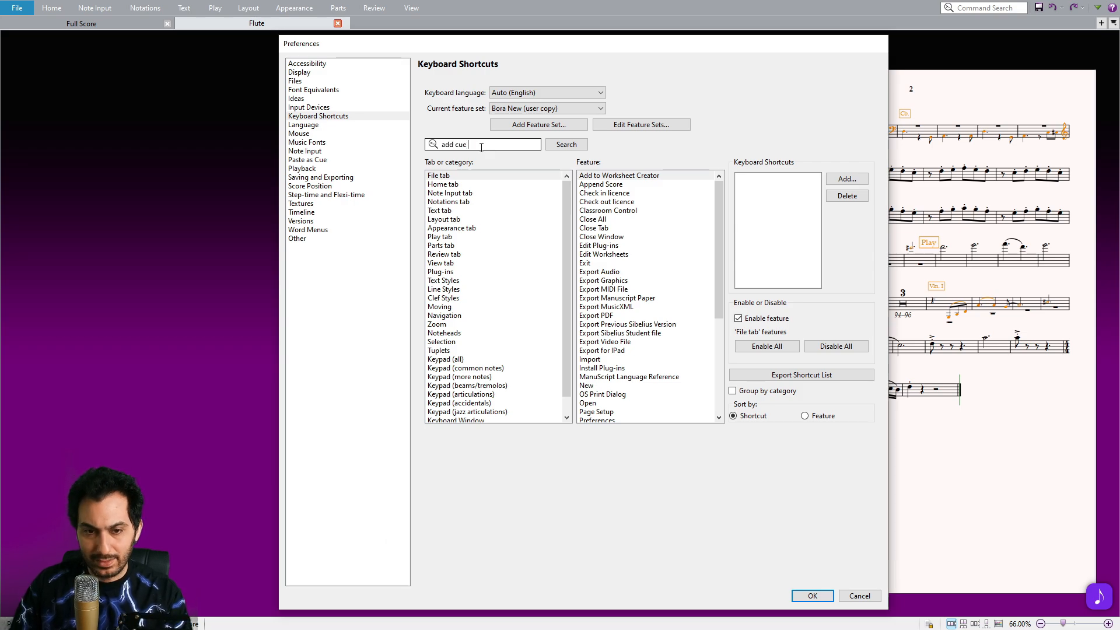
click(566, 145)
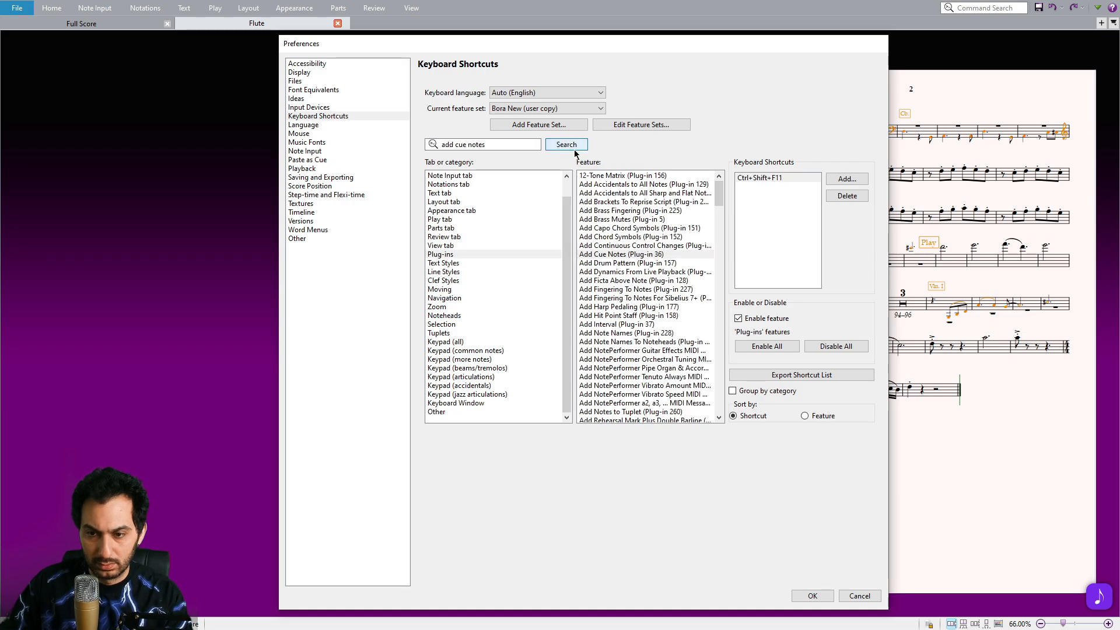
click(776, 177)
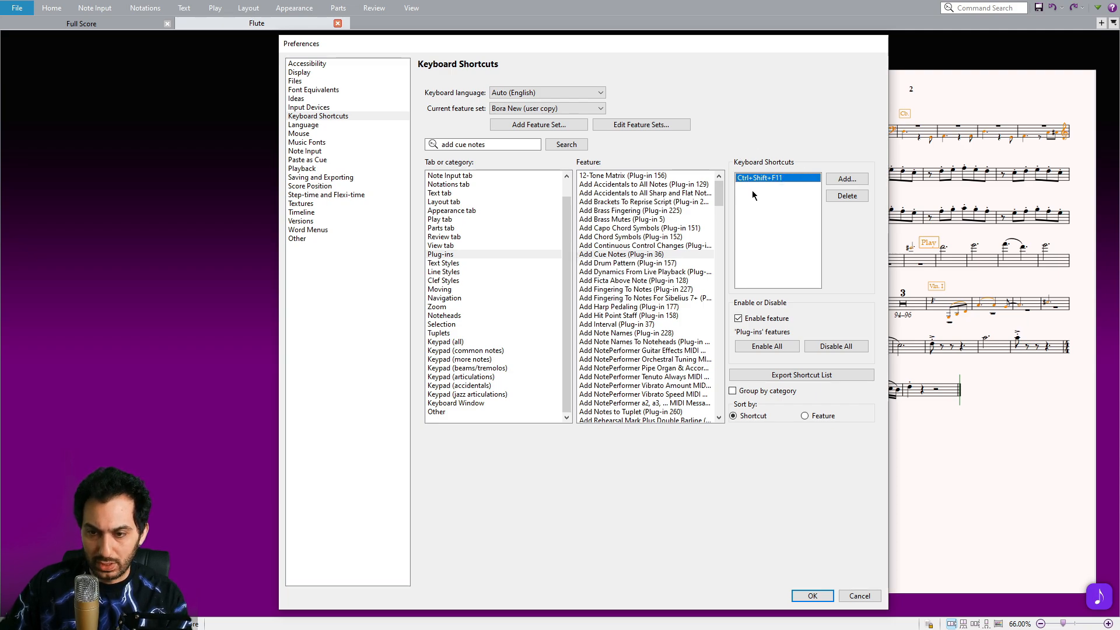
click(846, 178)
text(V)
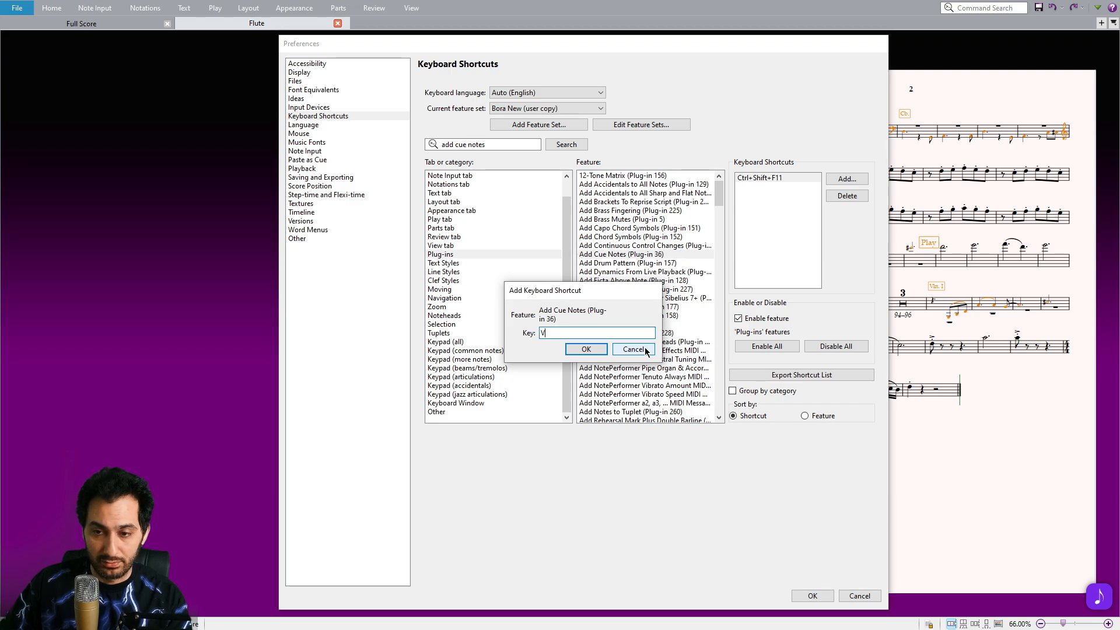
click(632, 349)
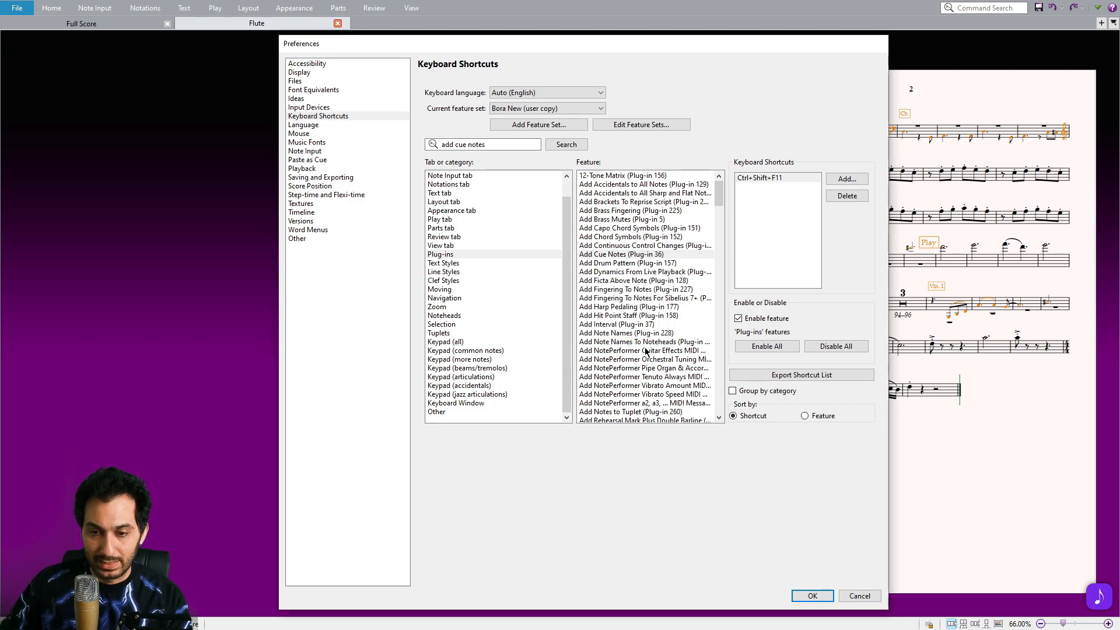
mouse_move(731, 249)
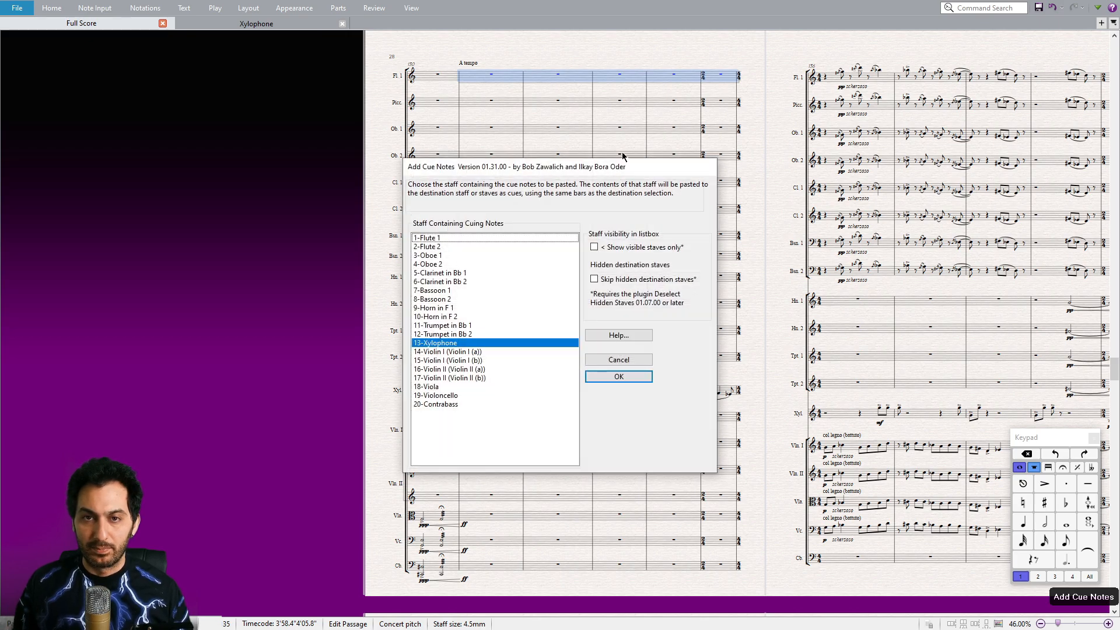
mouse_move(420, 400)
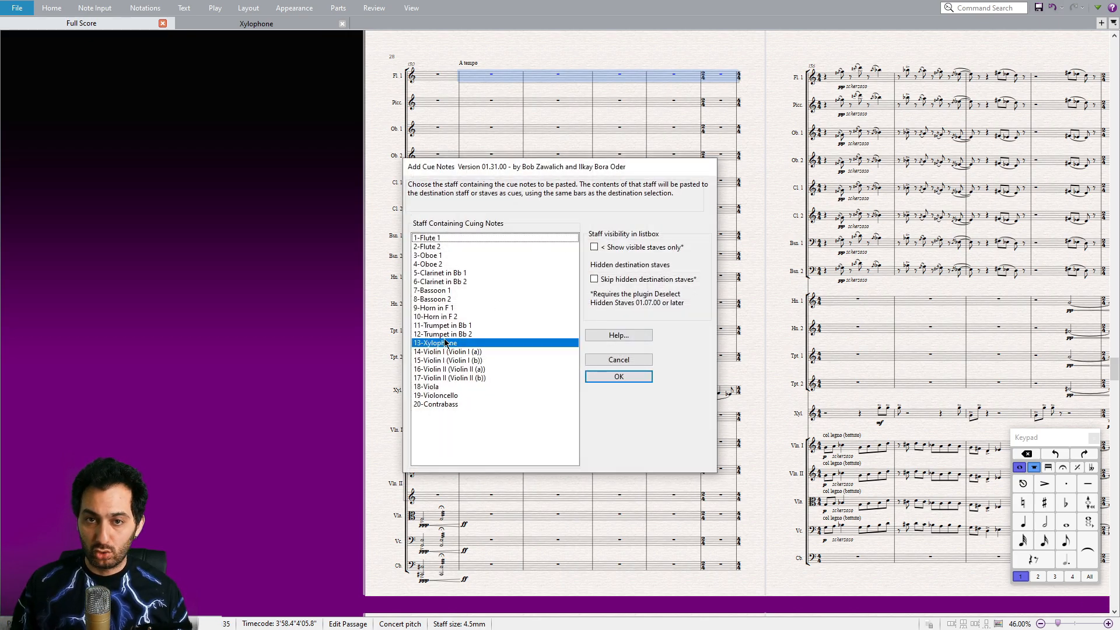
Paste cue notes from 13-Xylophone into the selected Flute 1 bars
click(432, 307)
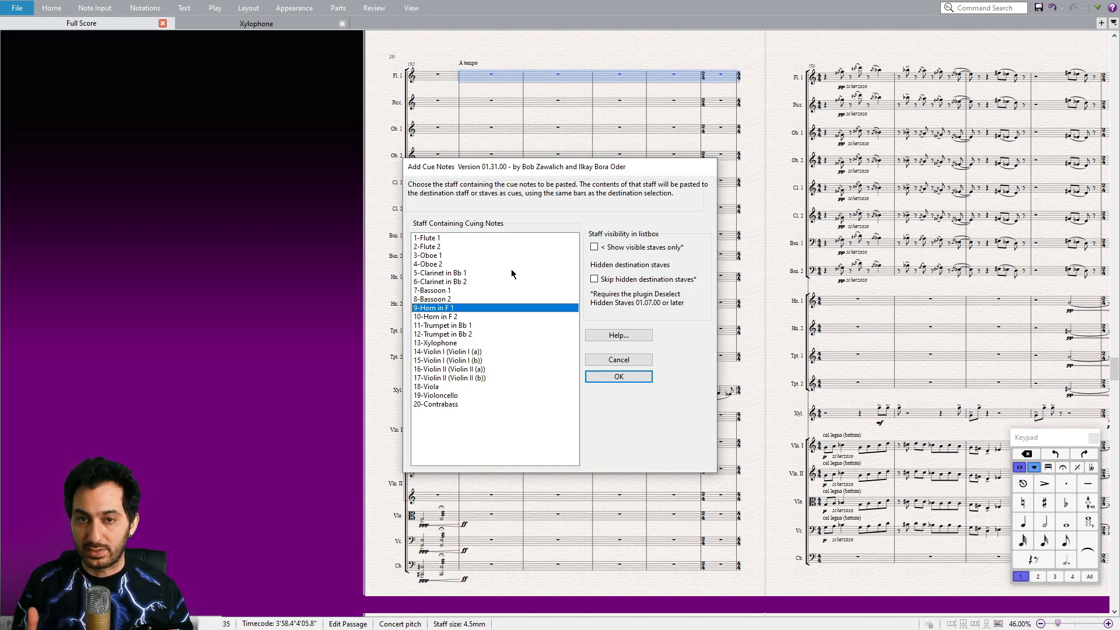
click(436, 343)
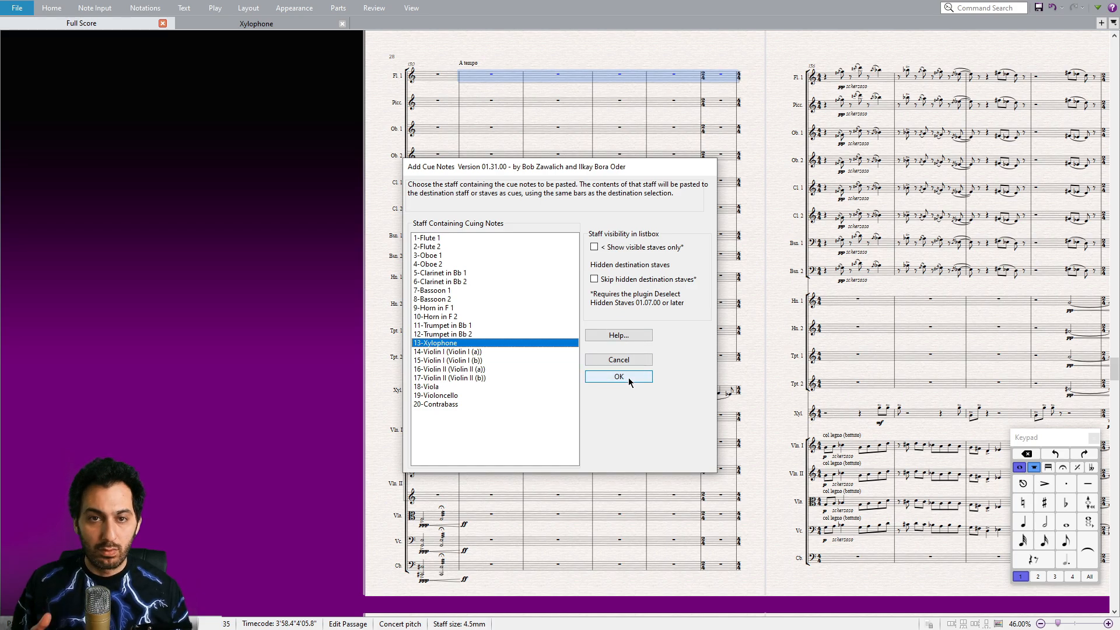
click(617, 376)
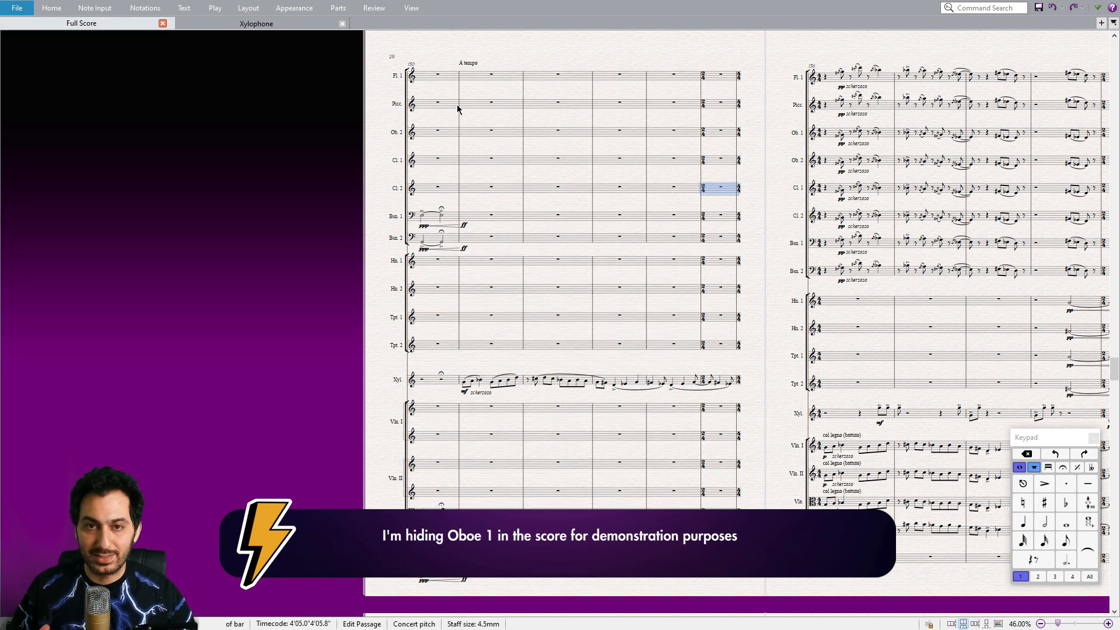
Add Xylophone cues to the selected woodwind bars, visible staves only
click(1081, 596)
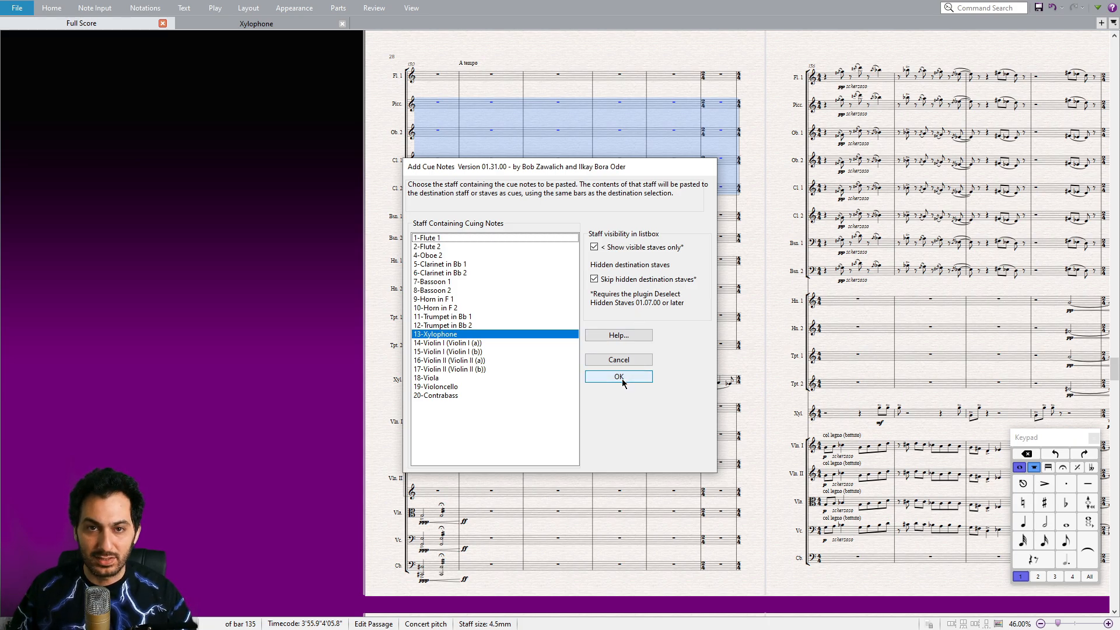
click(618, 376)
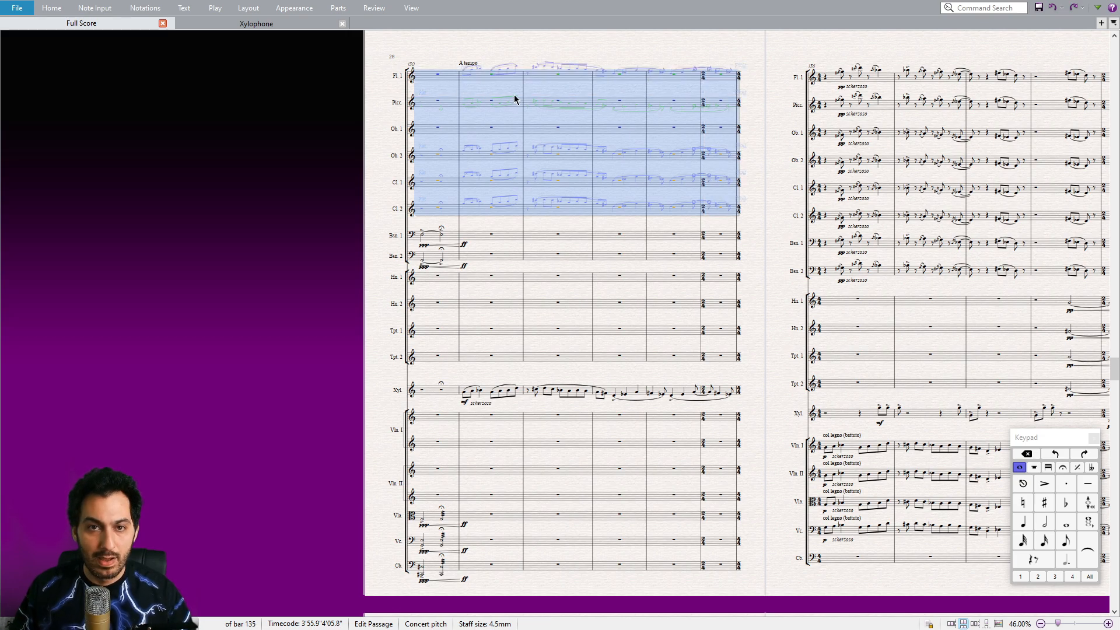
mouse_move(700, 194)
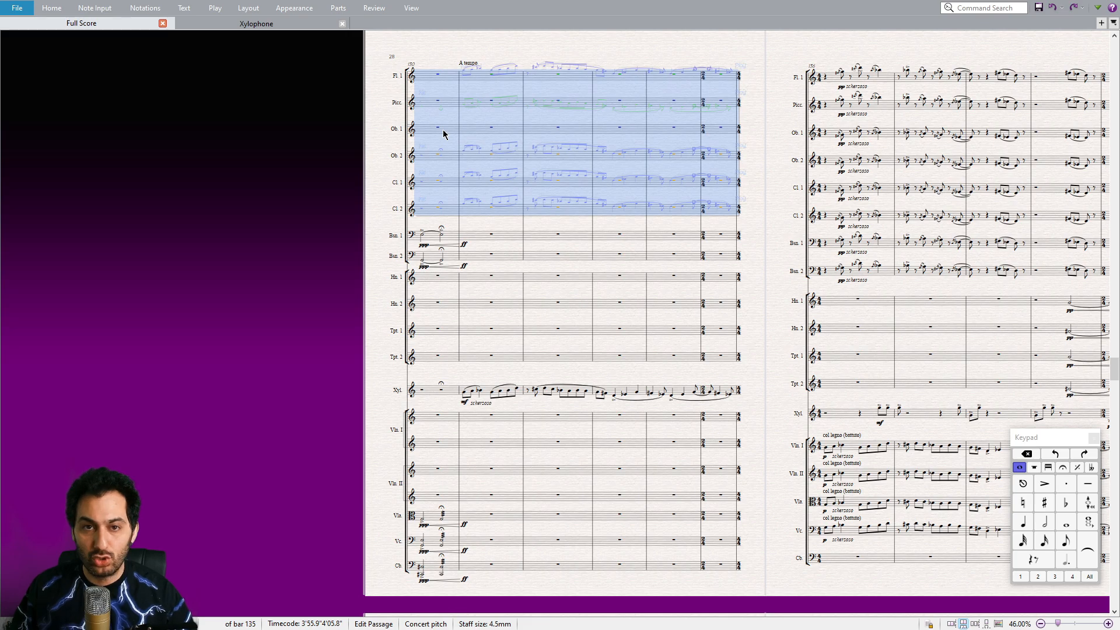
mouse_move(500, 134)
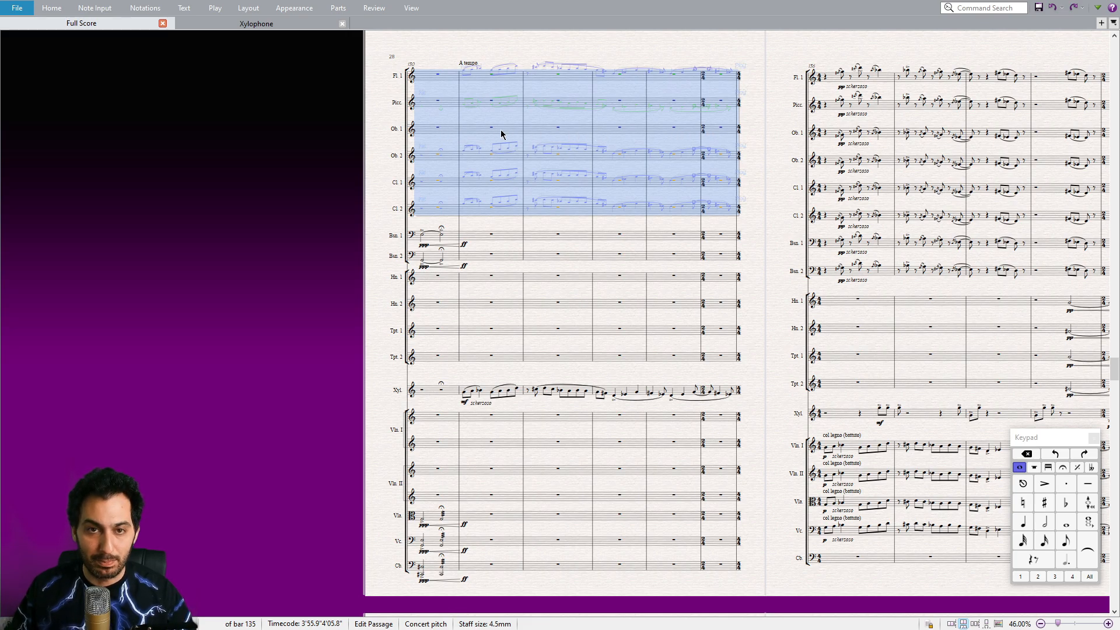
mouse_move(606, 139)
text(bass drum)
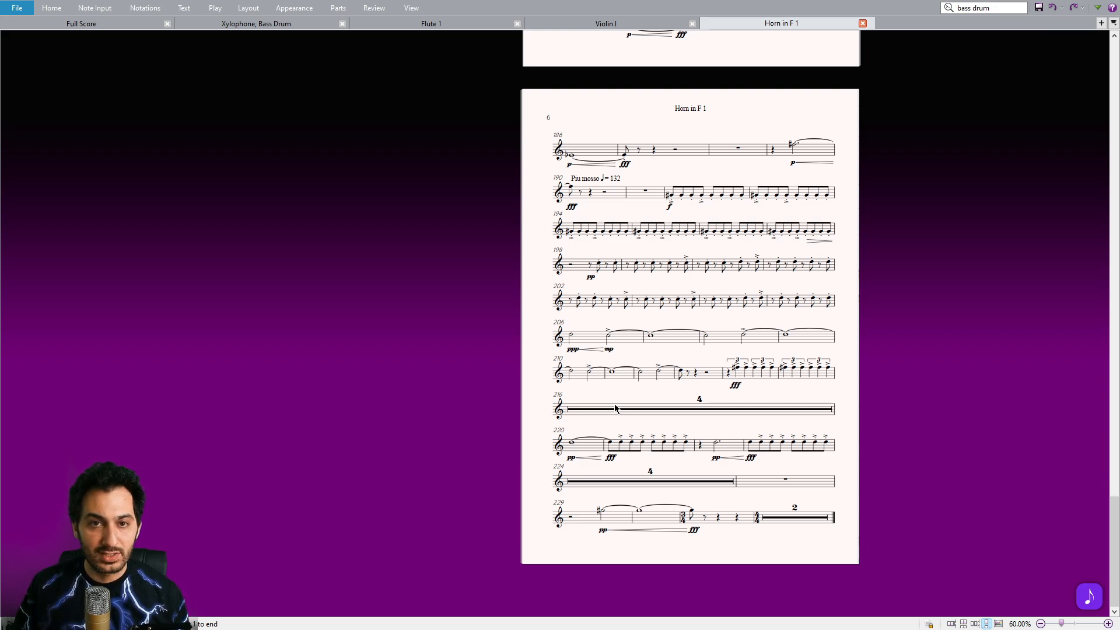
Add Violin I cues to the empty Horn in F 1 bars and check the Horn part
click(672, 408)
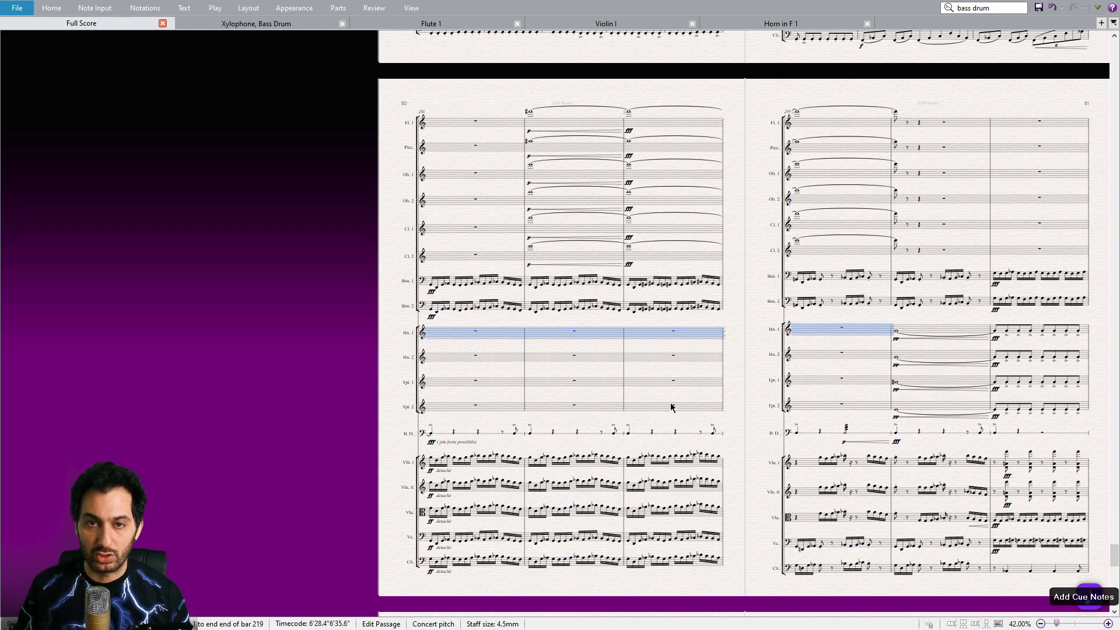
click(1082, 596)
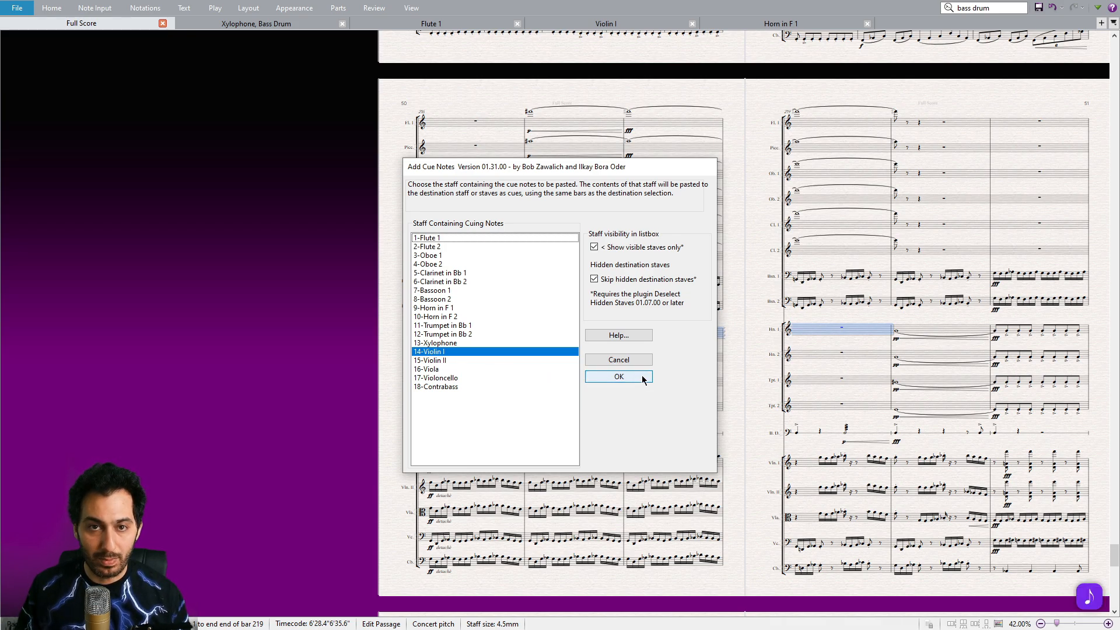
click(619, 376)
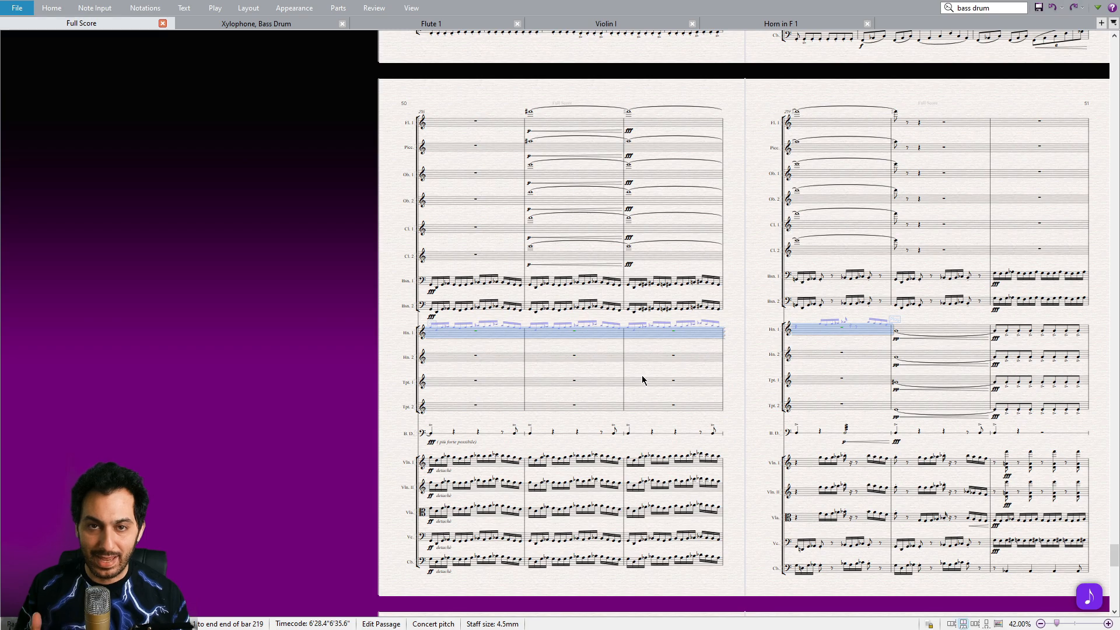
click(780, 23)
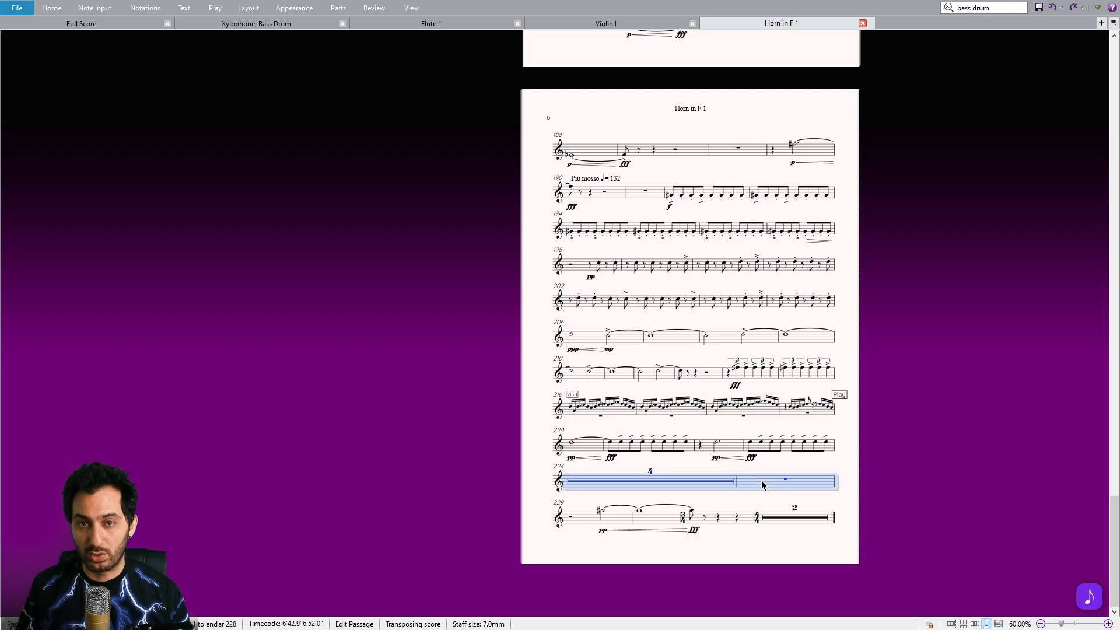
click(80, 23)
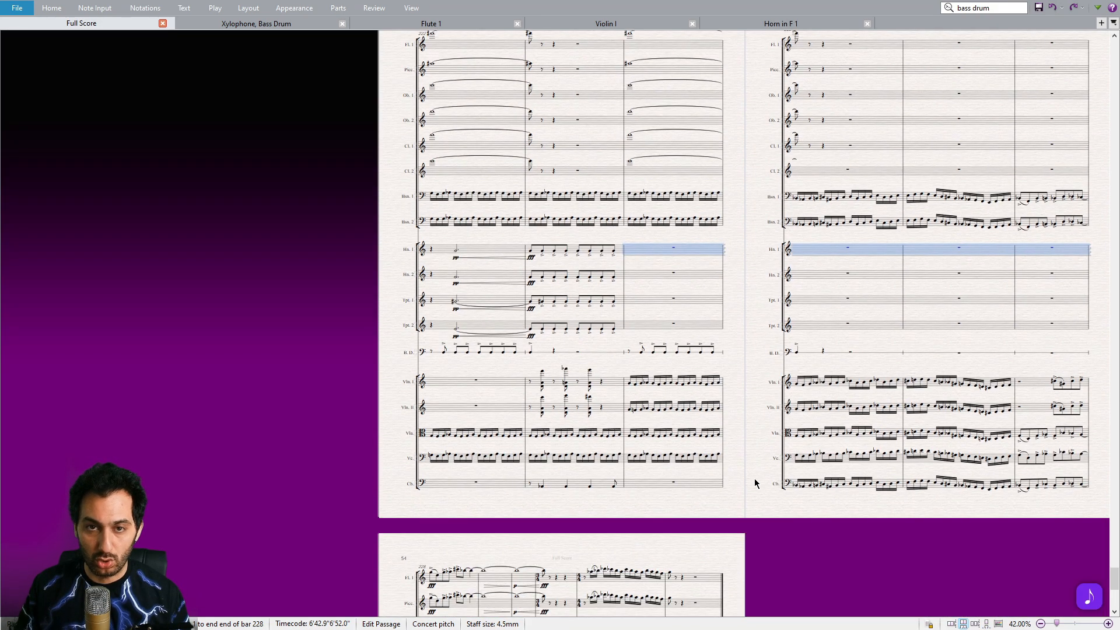